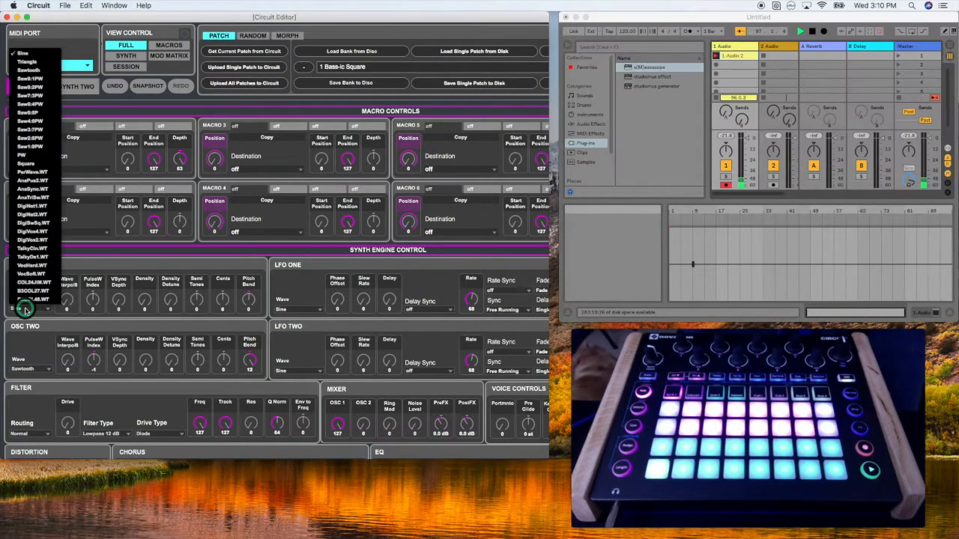
# Try a different waveform on Osc One and reopen its list of waves
pyautogui.click(32, 221)
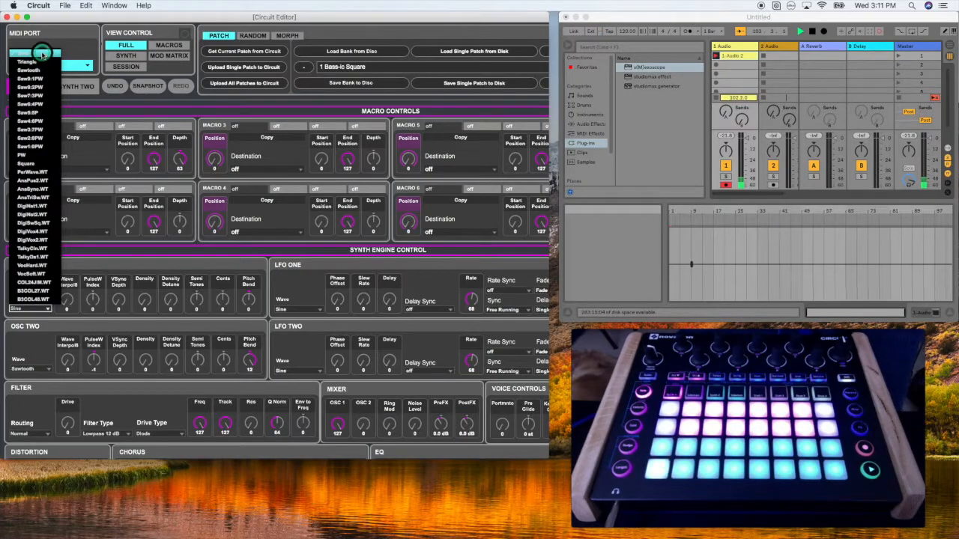
pyautogui.click(27, 54)
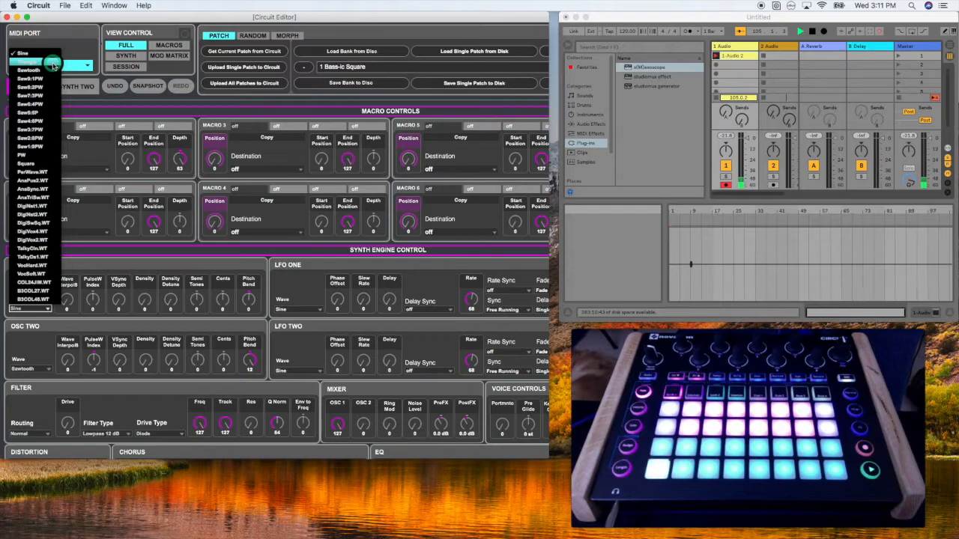
pyautogui.click(27, 60)
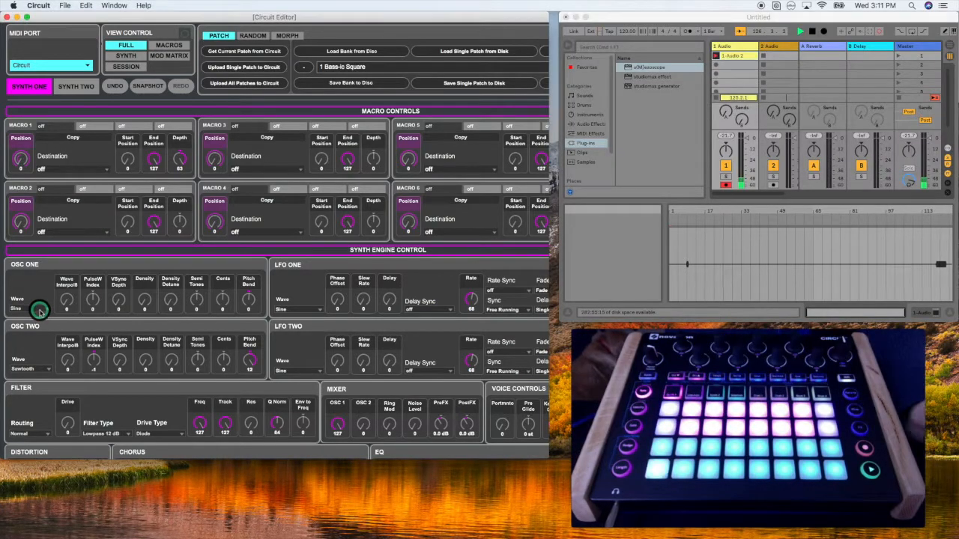
pyautogui.click(39, 308)
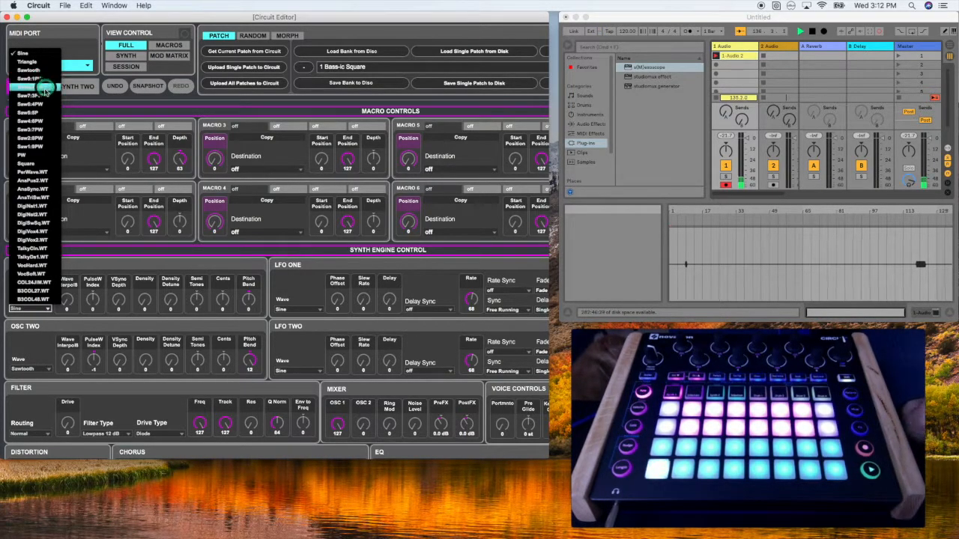
# Scroll the wave list down and give Osc One a wavetable (WT) waveform
pyautogui.click(30, 78)
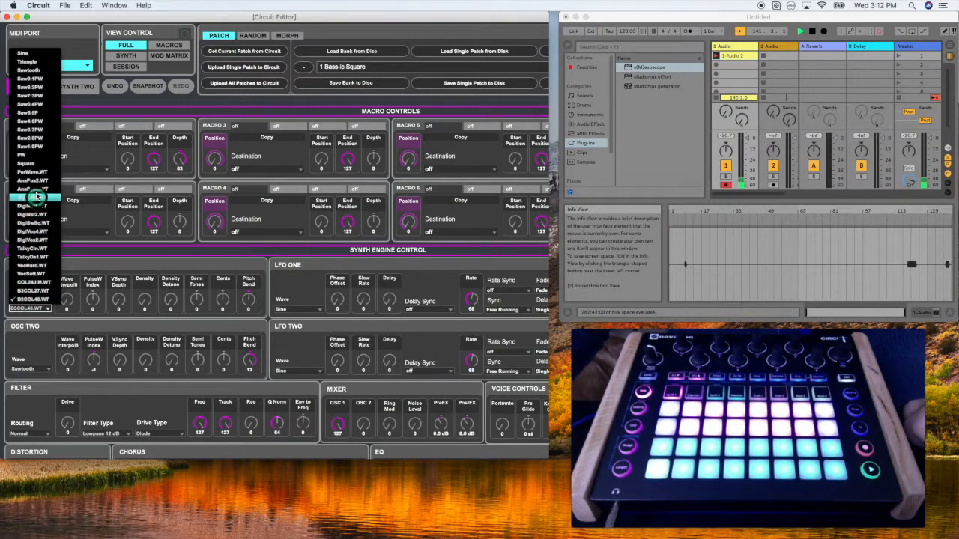
pyautogui.click(33, 198)
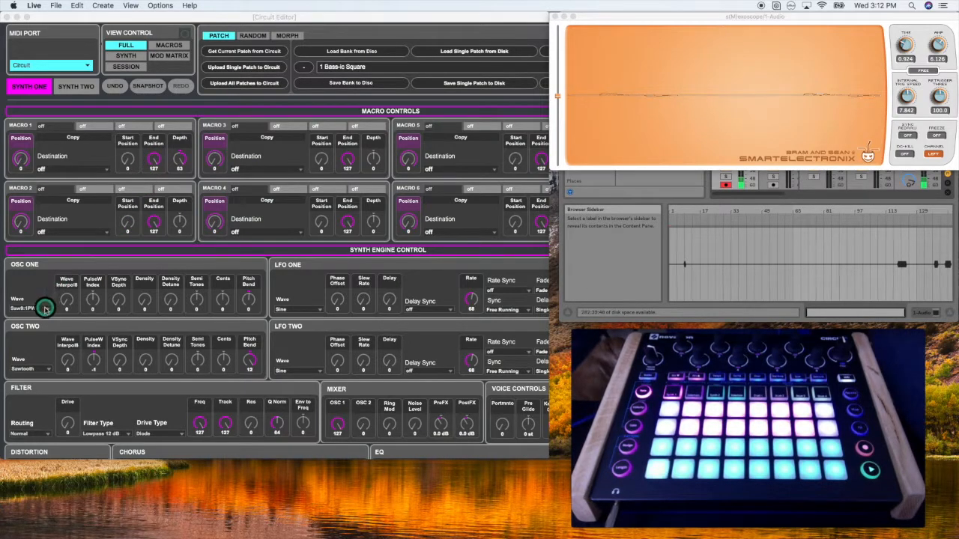
# Step Osc One through further wavetable waves while watching the oscilloscope
pyautogui.click(30, 309)
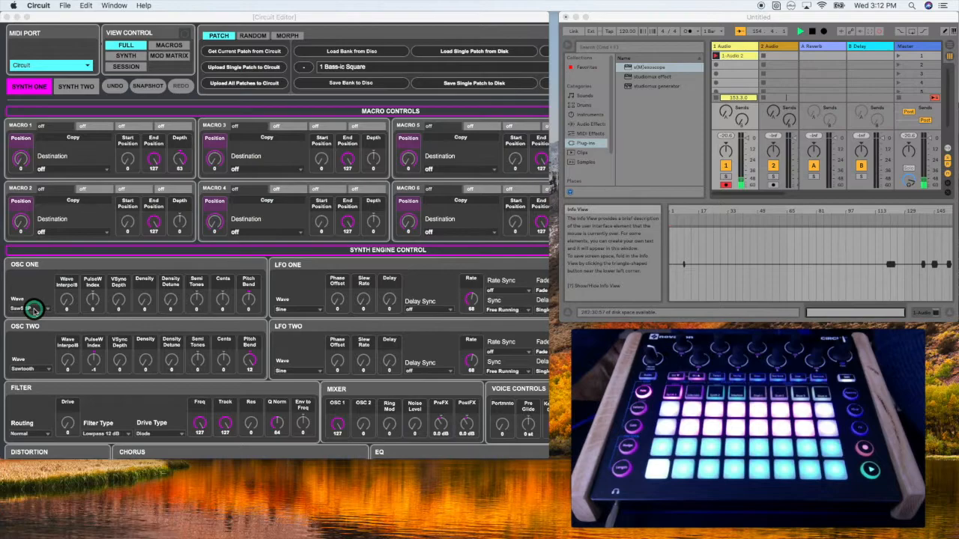
pyautogui.click(30, 309)
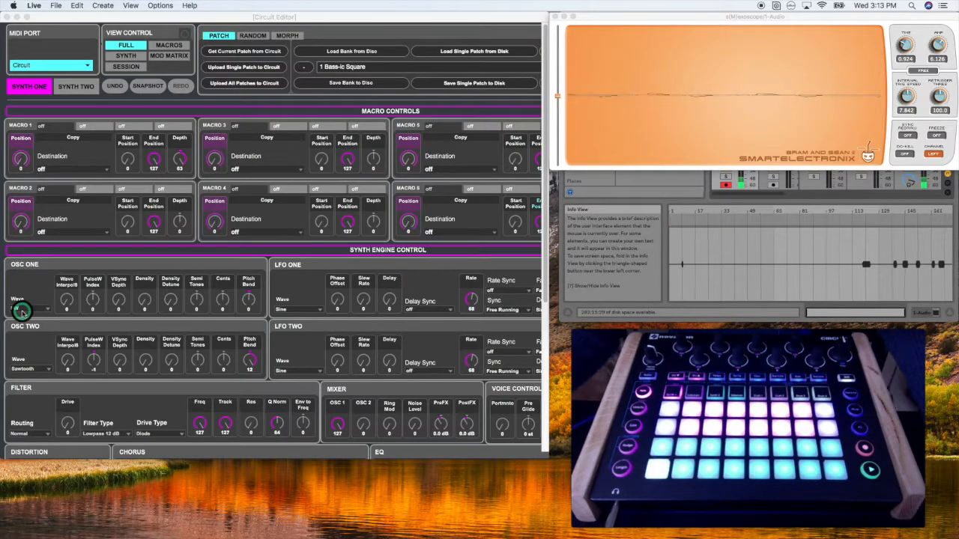
pyautogui.click(30, 309)
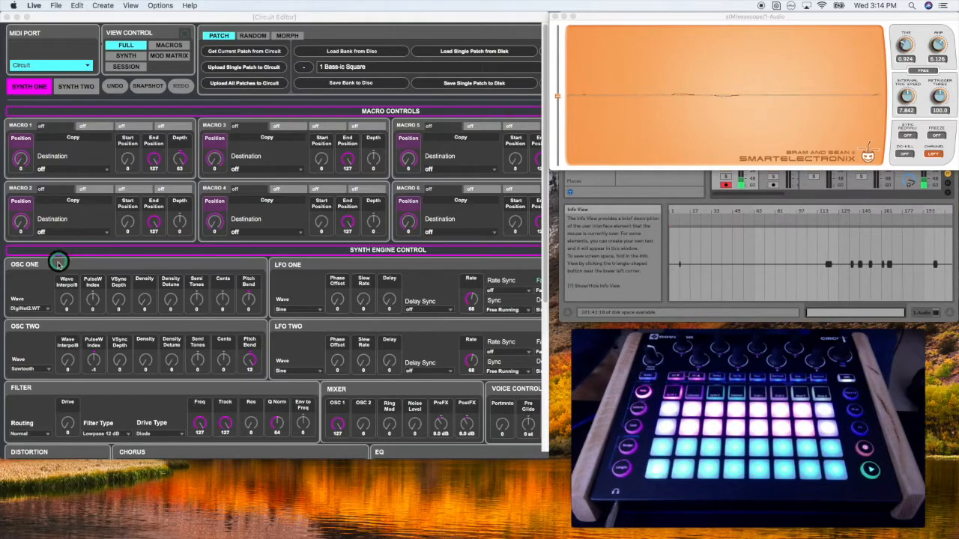
pyautogui.moveTo(69, 305)
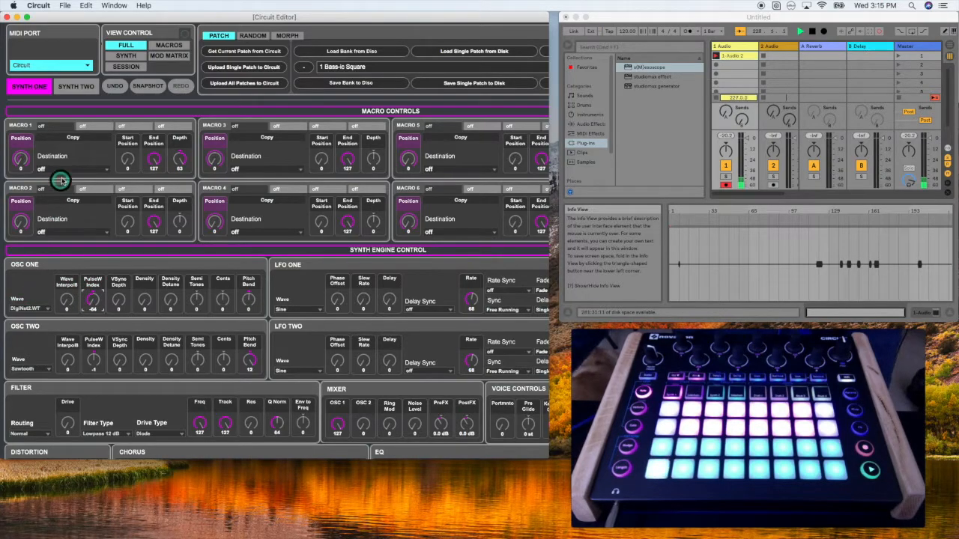
# Route Macro 1's destination to Osc1 Pulse Width Index
pyautogui.click(71, 168)
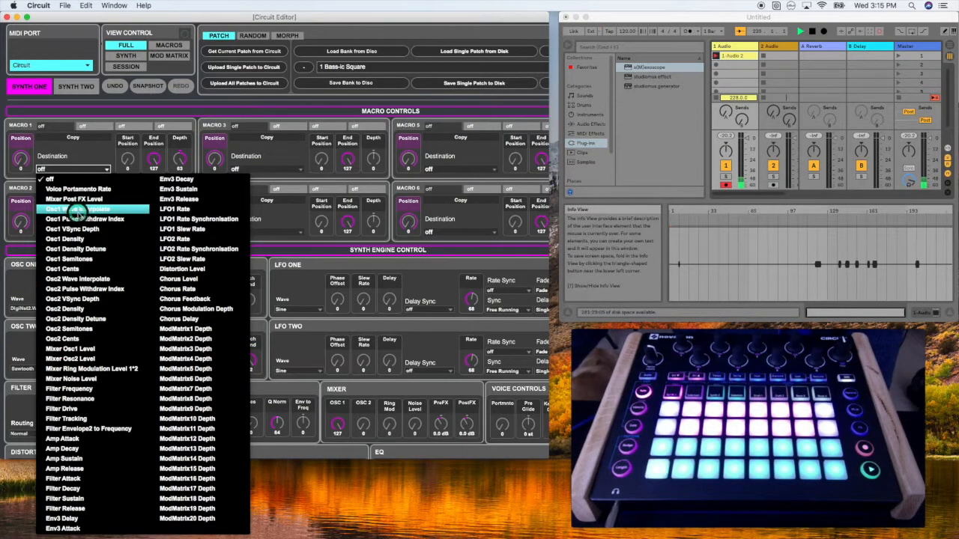
pyautogui.click(84, 228)
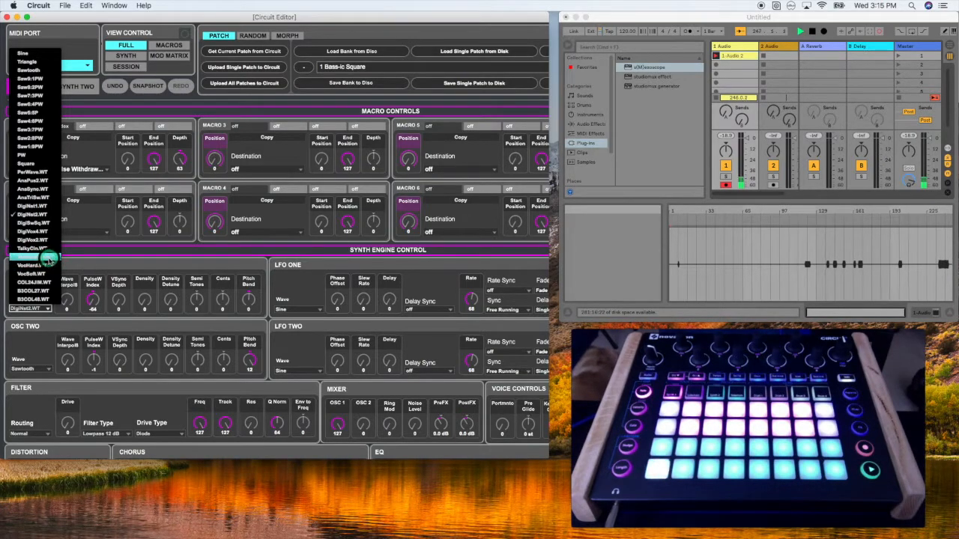
# Give Osc One a different wavetable waveform from the open list
pyautogui.click(32, 267)
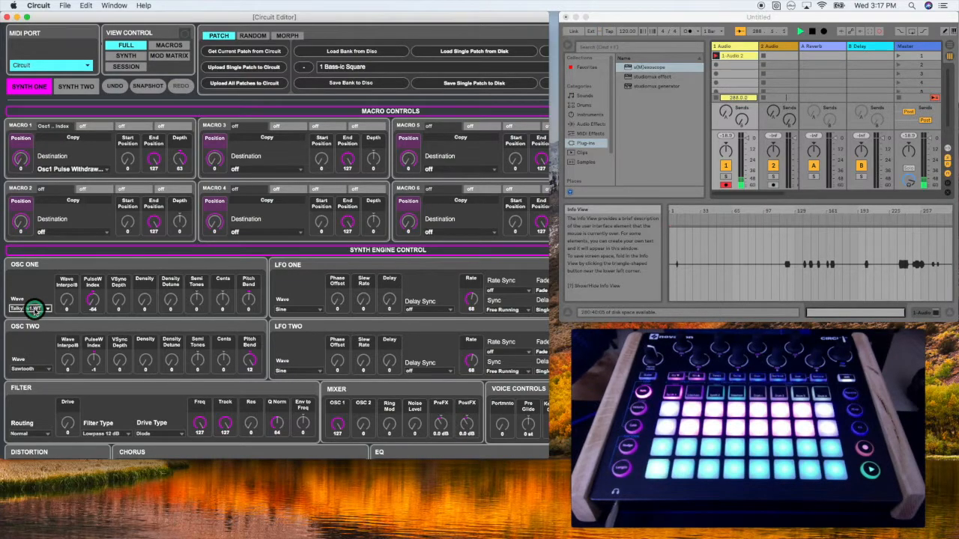
# Browse another waveform for Osc One from its wave list
pyautogui.click(30, 308)
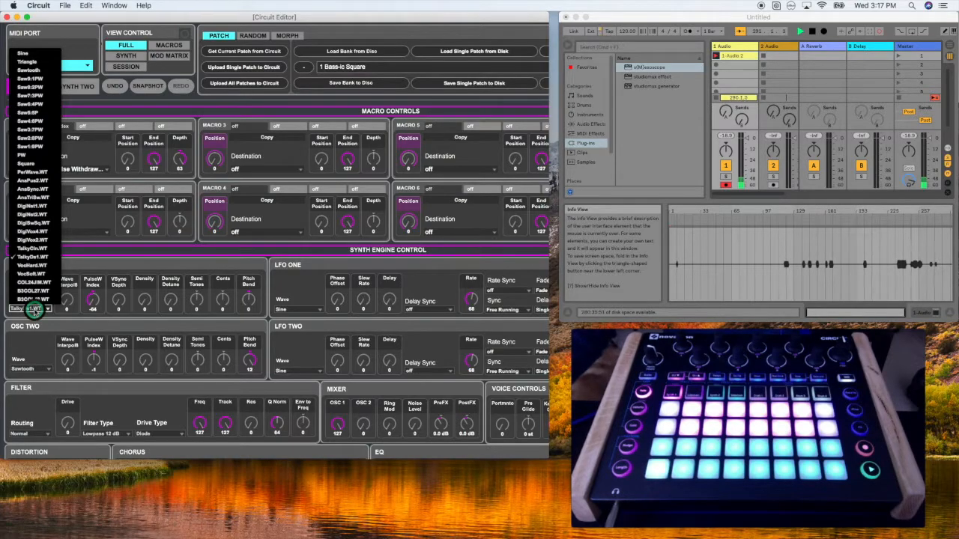
pyautogui.click(33, 309)
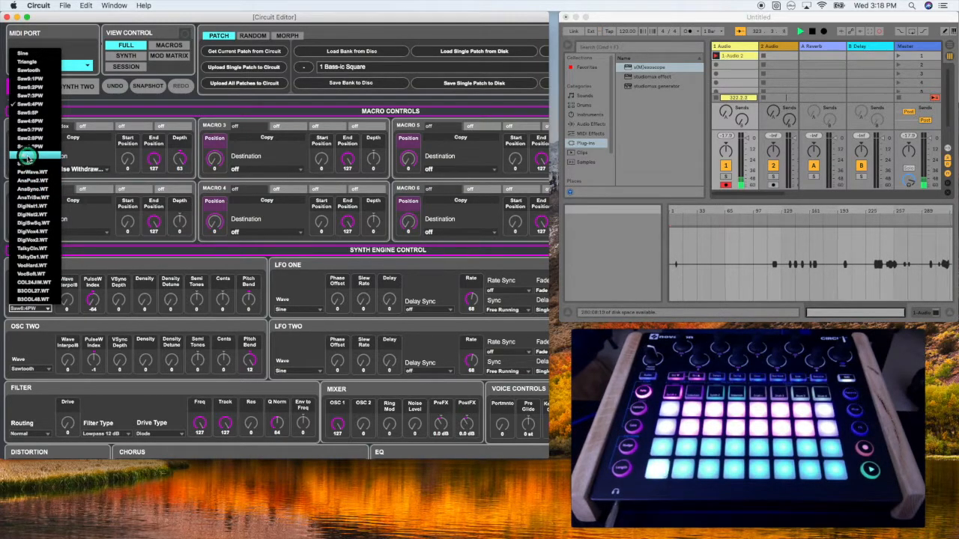
# Choose a new waveform for oscillator one, closing the list
pyautogui.click(36, 154)
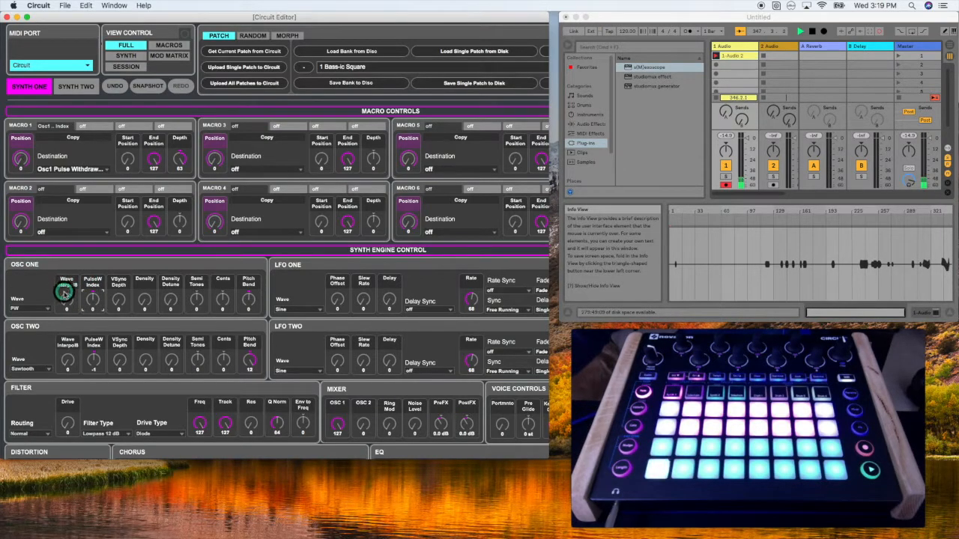
# Switch oscillator one to yet another waveform from its list
pyautogui.click(30, 309)
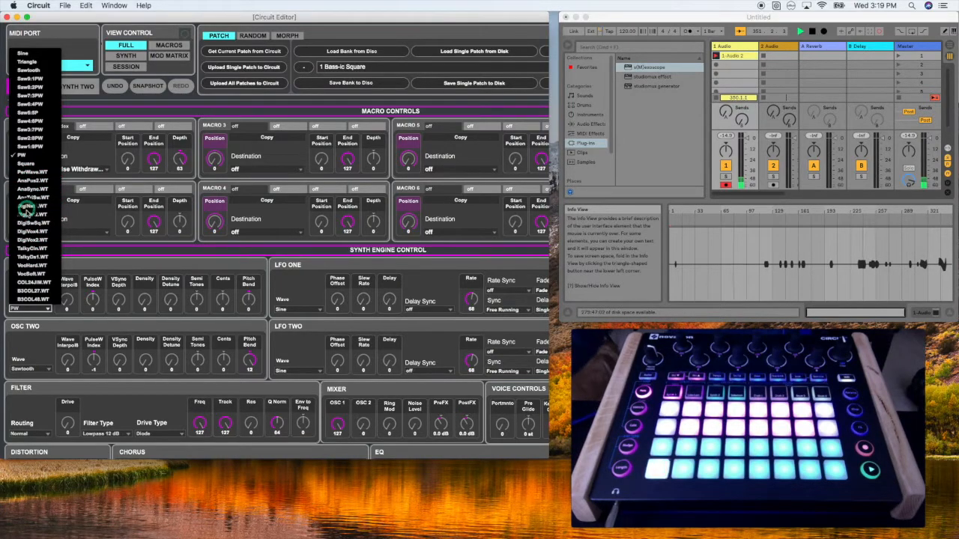
pyautogui.click(33, 214)
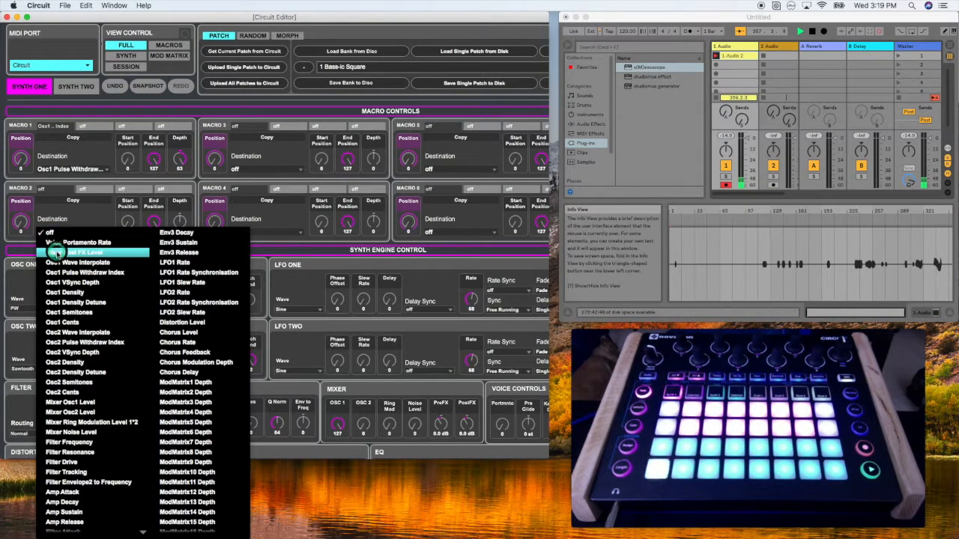
# Route Macro 2 to Osc1 Wave Interpolate and return to Osc One's wave list
pyautogui.click(78, 263)
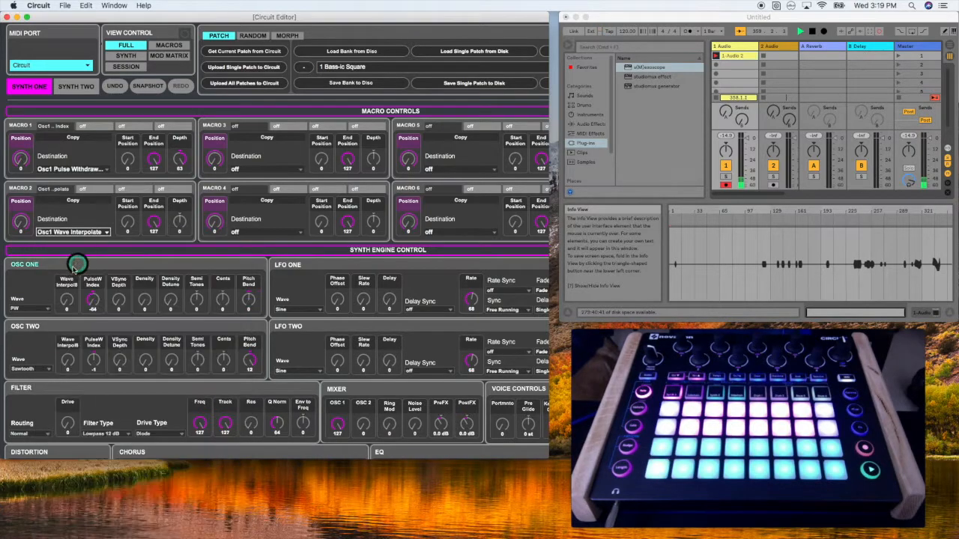
pyautogui.click(30, 308)
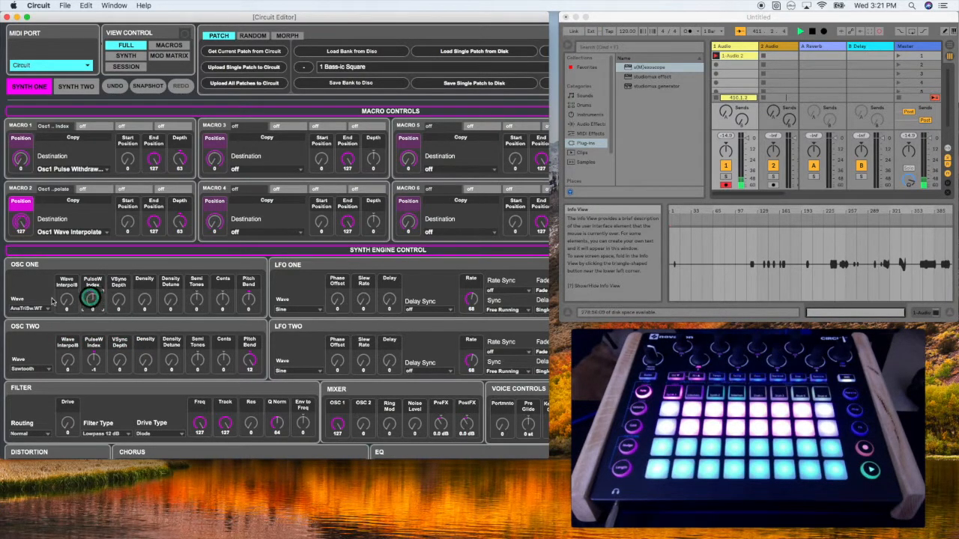
# Reset to the init patch so both macro destinations show off
pyautogui.click(30, 57)
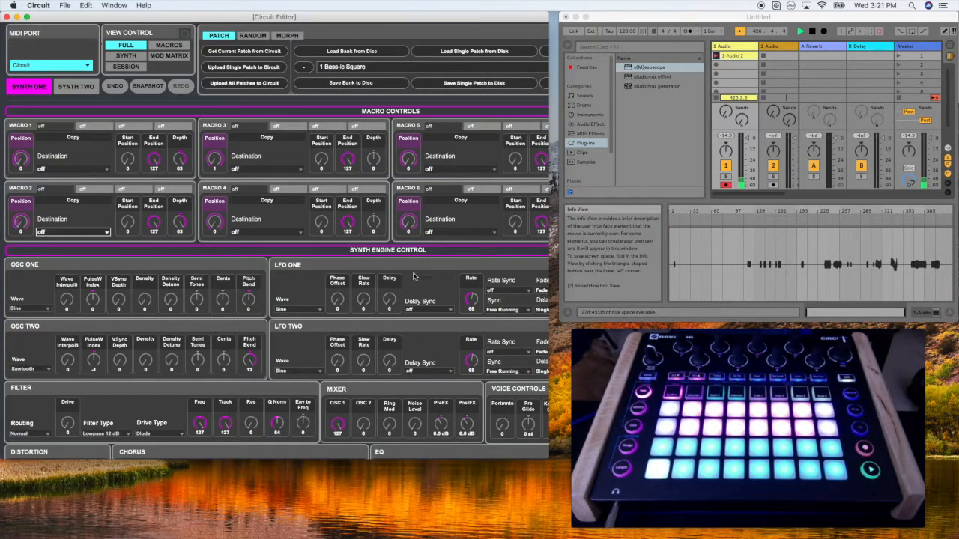
# Route Macro 1's destination to Osc1 VSync Depth
pyautogui.click(72, 167)
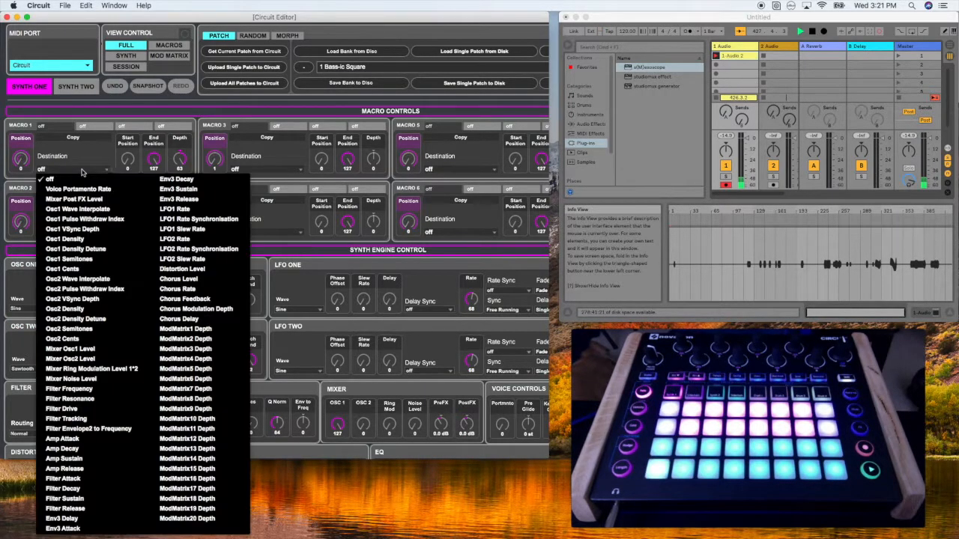
pyautogui.moveTo(84, 218)
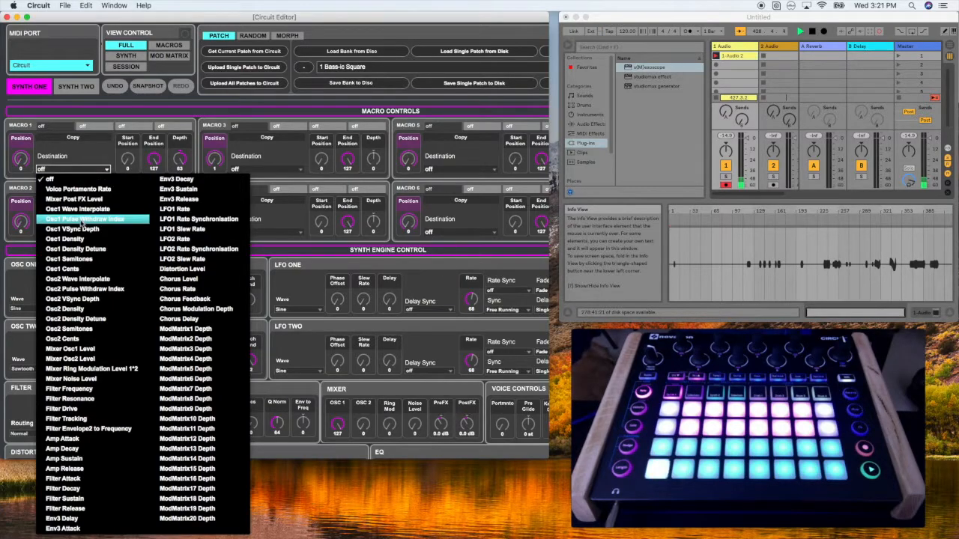
pyautogui.click(72, 228)
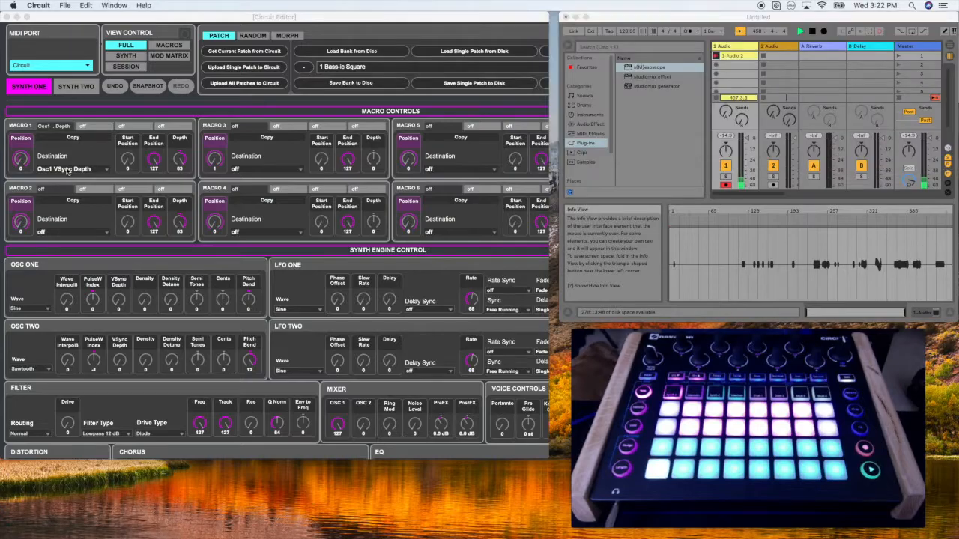
# Route Macro 1 to Osc1 Density and Macro 2 to Osc1 Density Detune
pyautogui.click(72, 168)
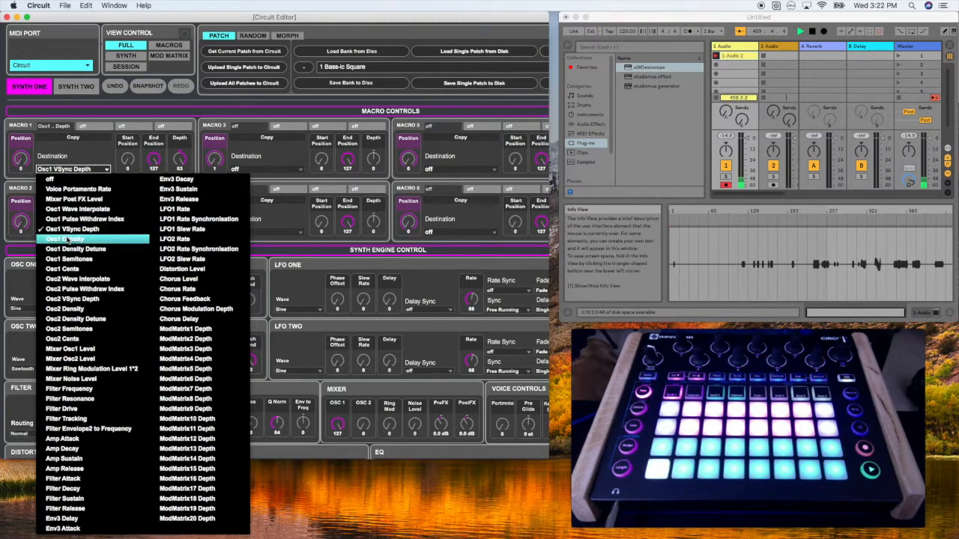
pyautogui.click(75, 239)
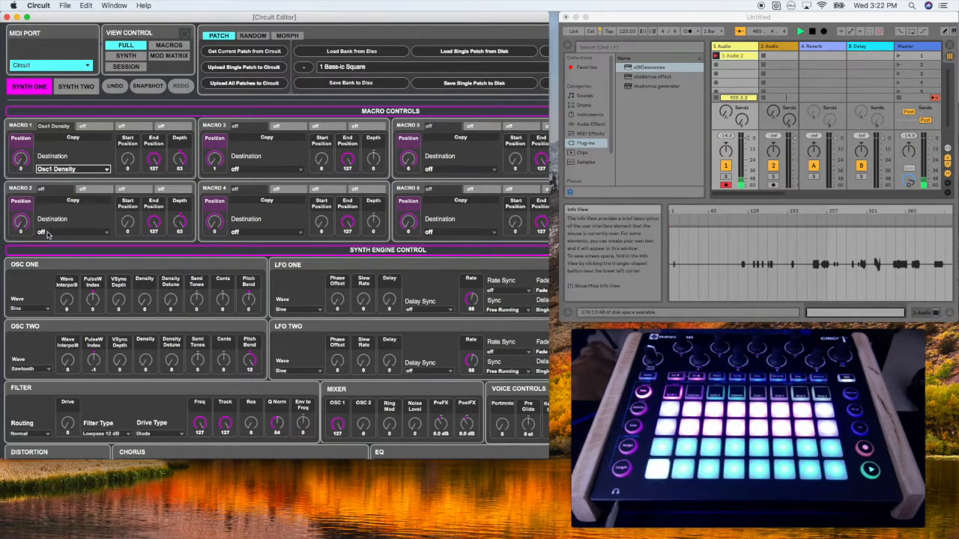
pyautogui.click(72, 231)
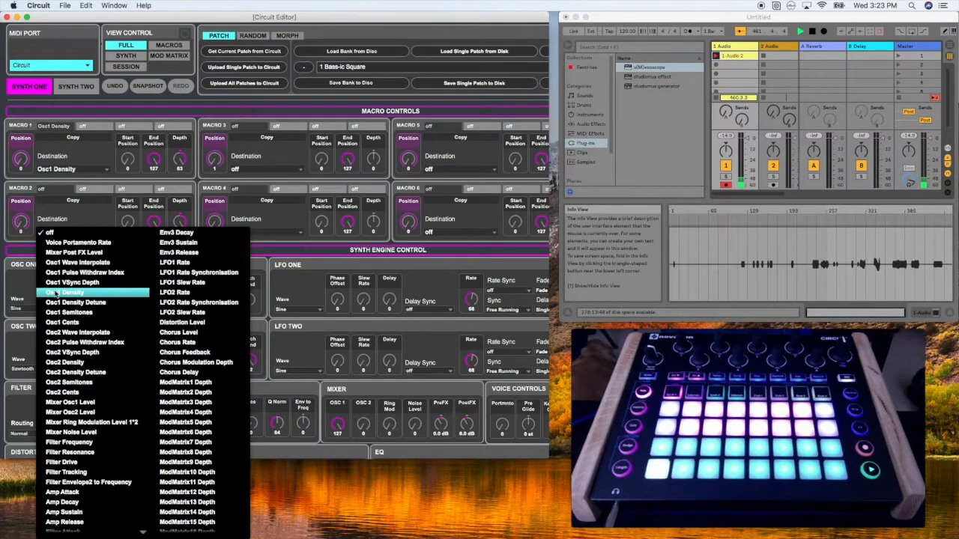
pyautogui.moveTo(75, 303)
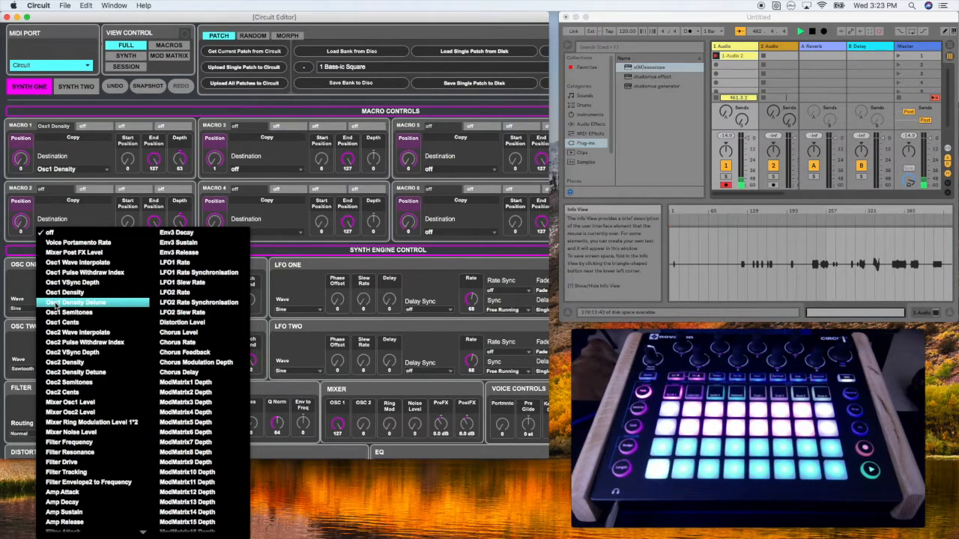
pyautogui.click(75, 302)
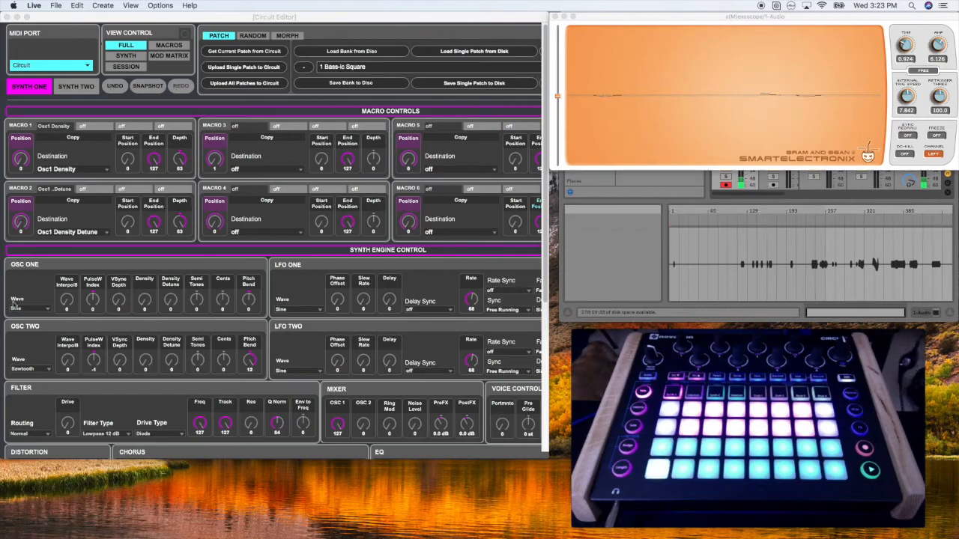